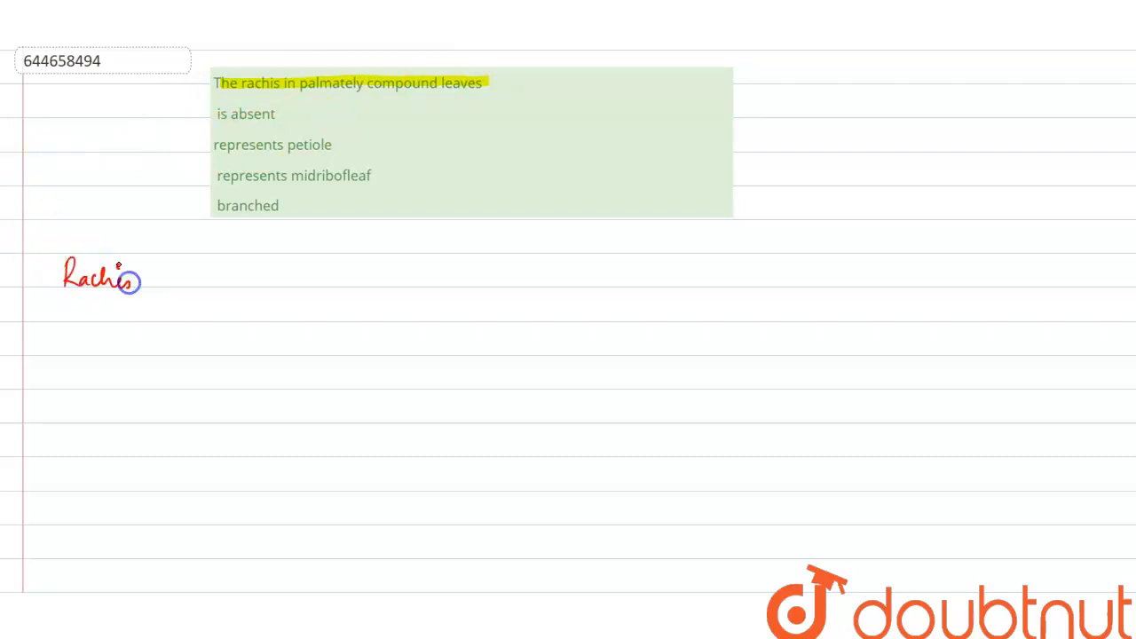
Step: Write 'Rachis – pinnately – midrib forms a common axis' in red beneath the question
{"action": "left_click_drag", "start_coordinate": [133, 283], "coordinate": [170, 300]}
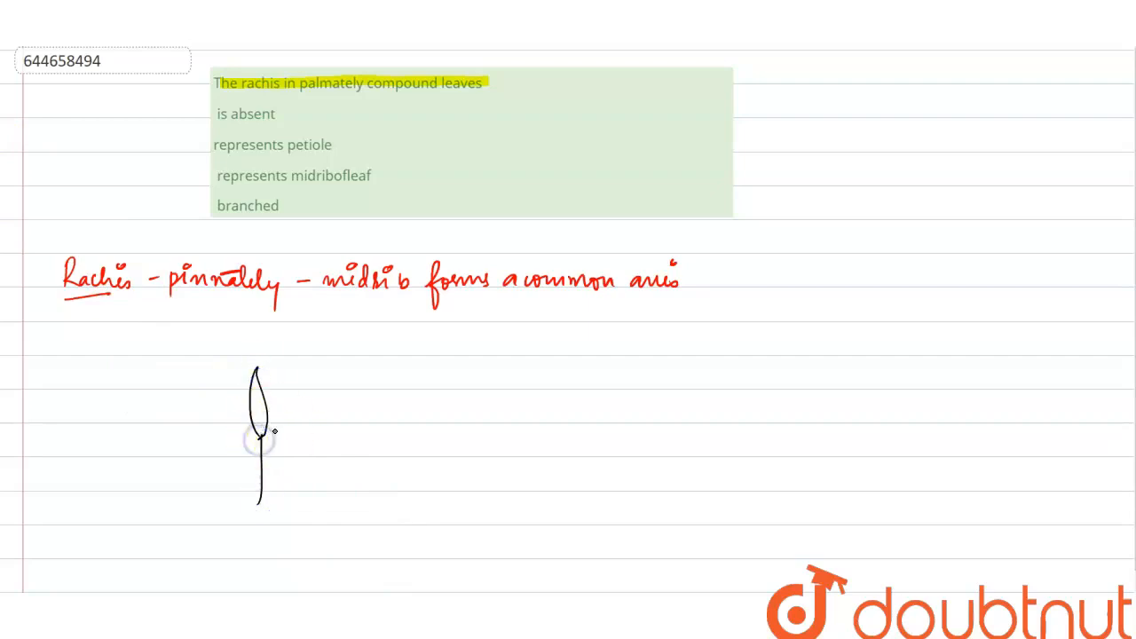
Step: Draw two more black leaflets from the stalk tip, one upper and one lower
{"action": "left_click_drag", "start_coordinate": [257, 435], "coordinate": [324, 413]}
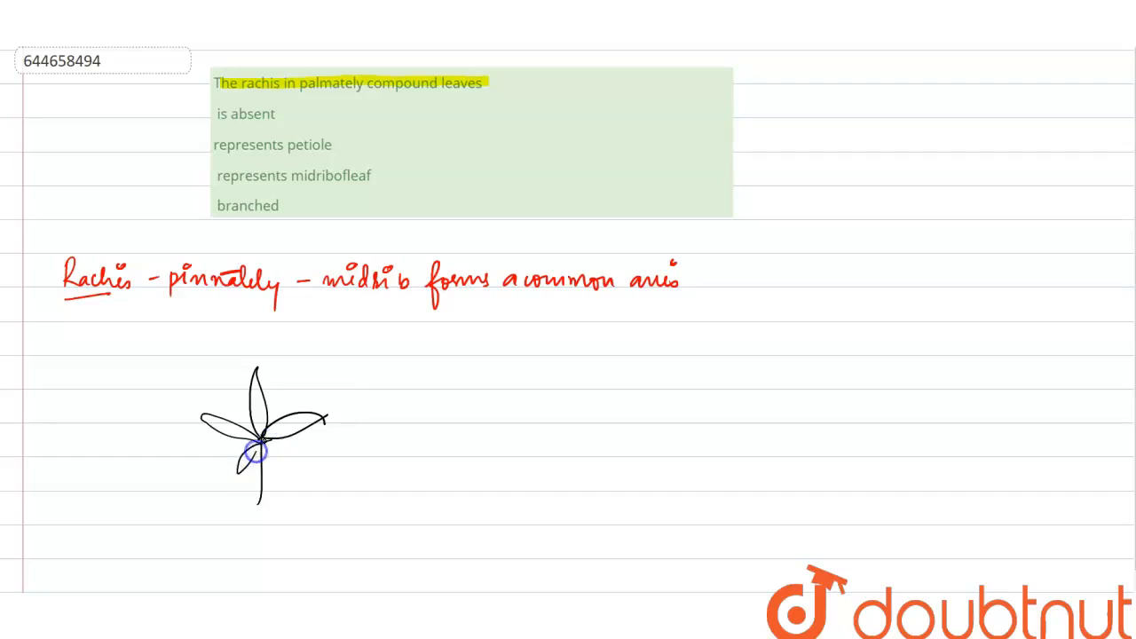
{"action": "left_click_drag", "start_coordinate": [258, 444], "coordinate": [267, 484]}
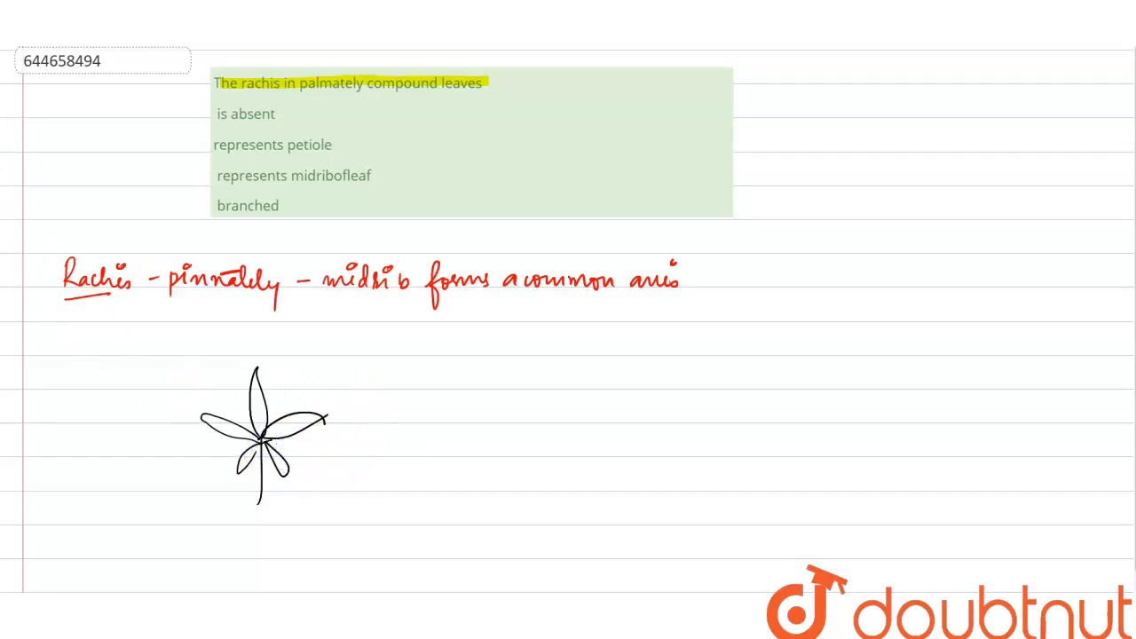